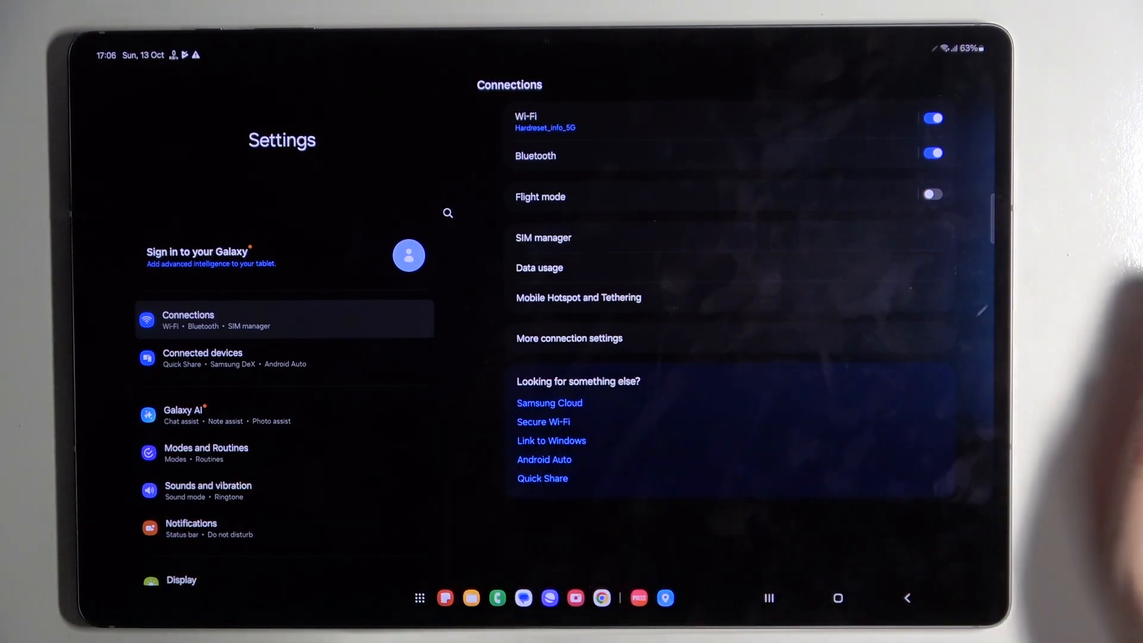
# Step: Open SIM manager under Connections and choose Add eSIM
pyautogui.click(543, 238)
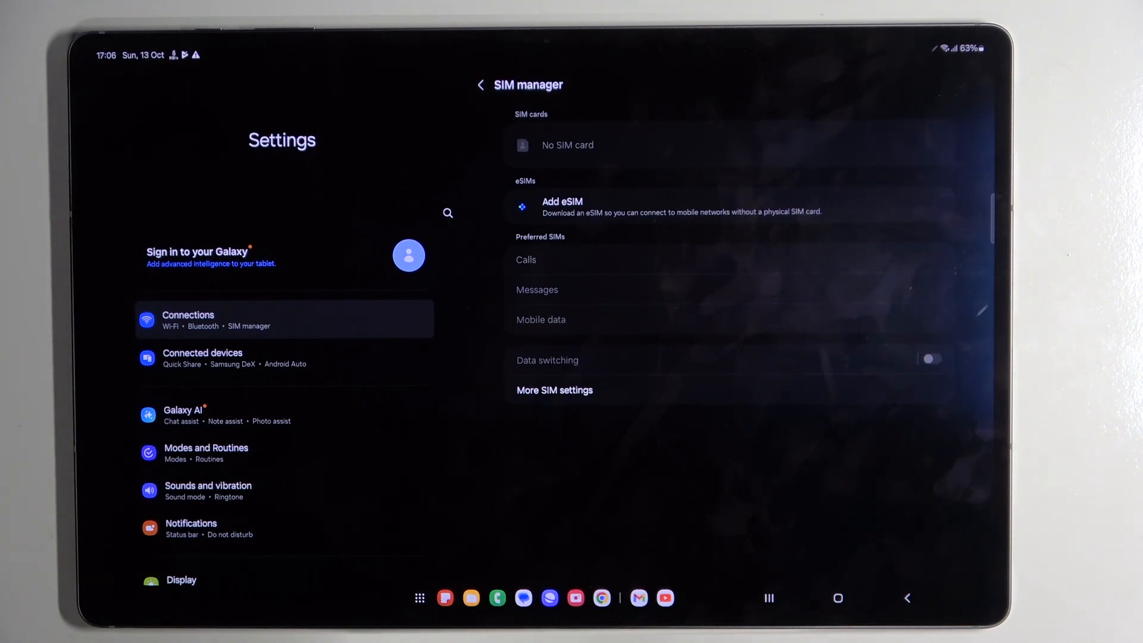
pyautogui.click(562, 205)
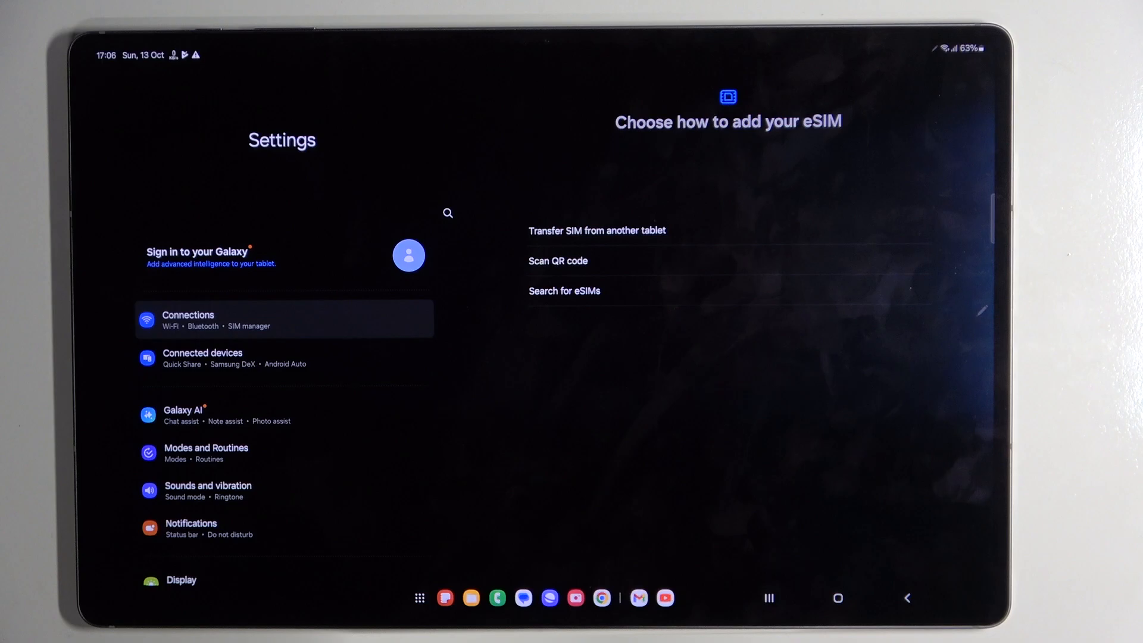
# Step: Download the Vodafone DE eSIM by scanning its QR code, then switch on eSIM 1
pyautogui.click(558, 260)
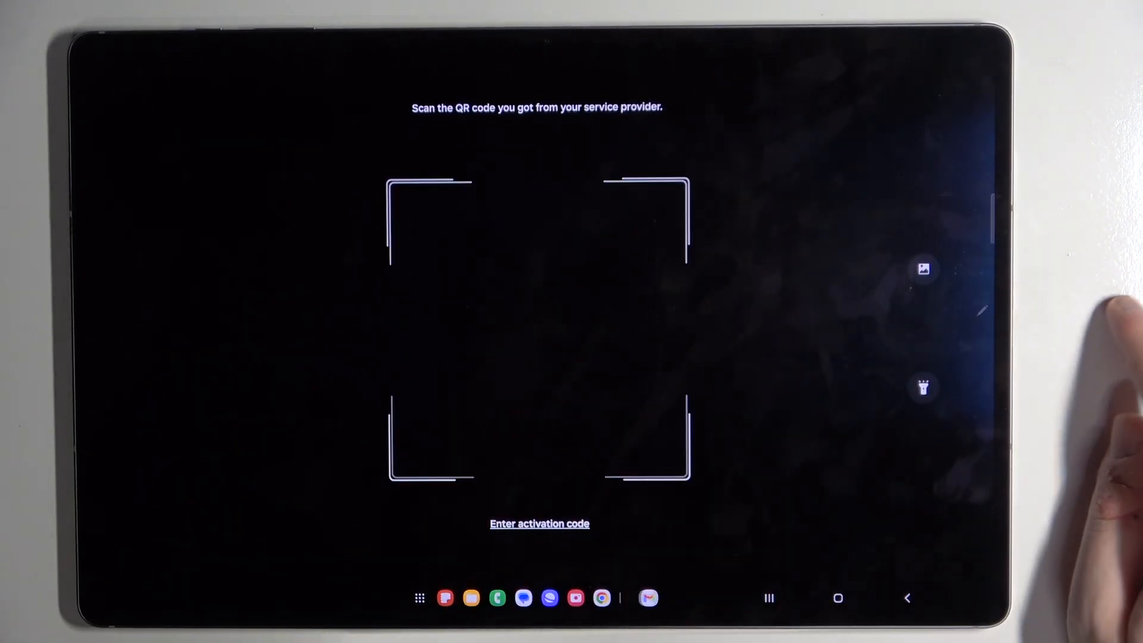
pyautogui.click(539, 523)
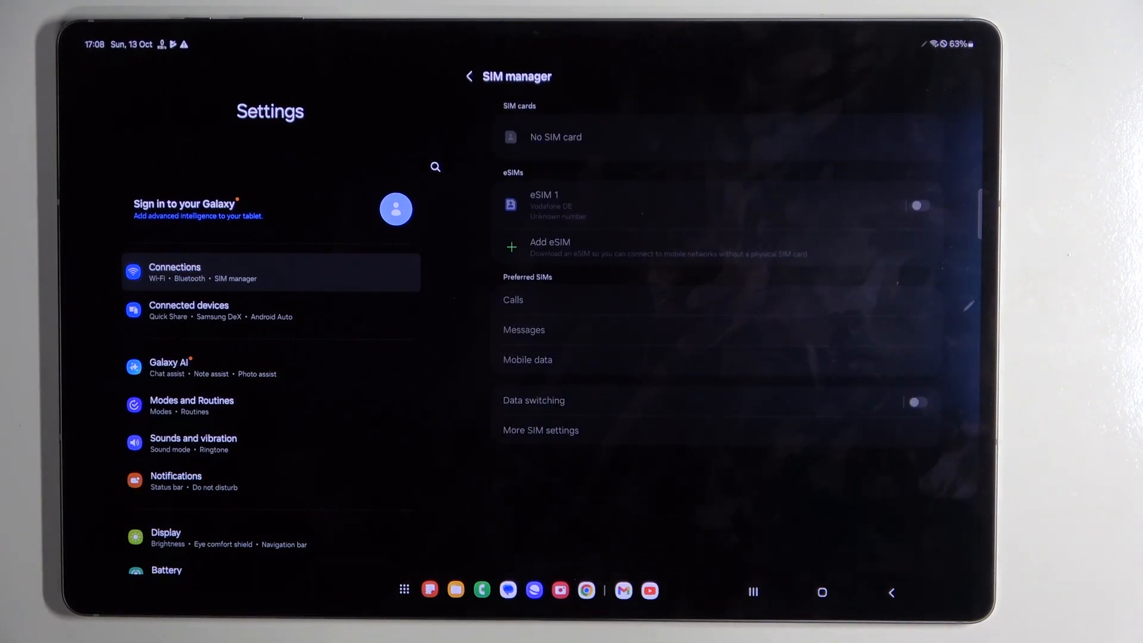
pyautogui.click(919, 206)
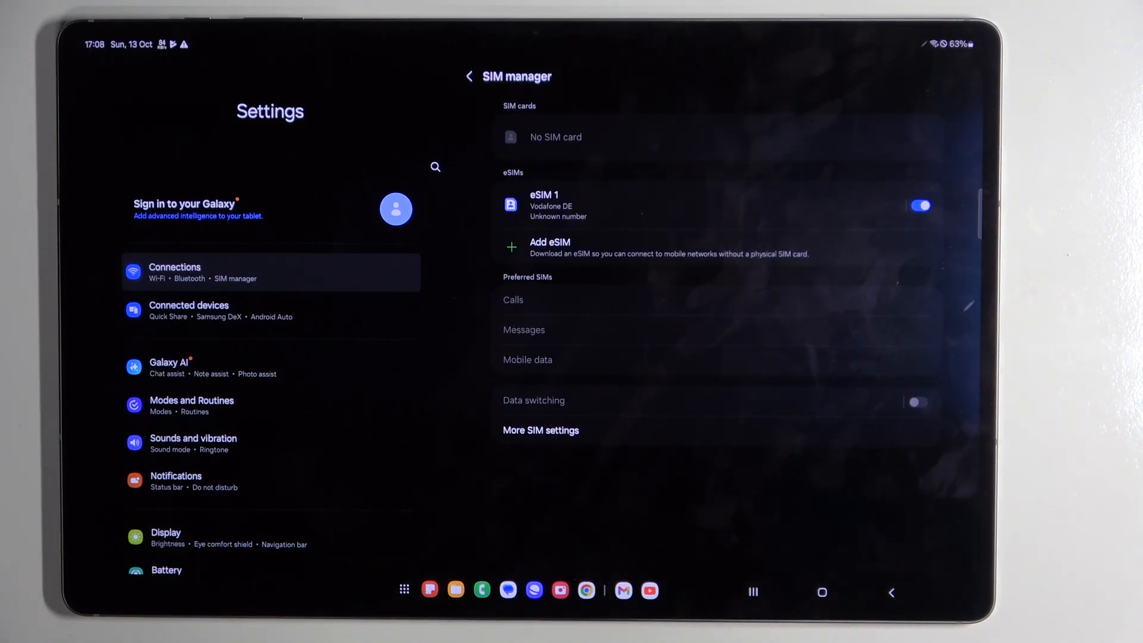